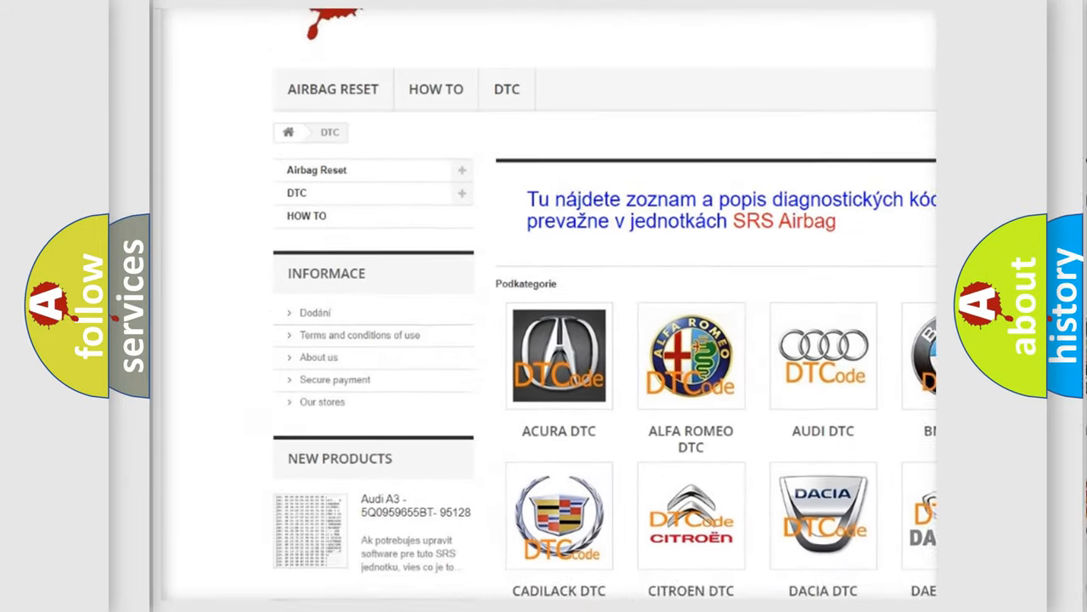
{"action": "scroll", "scroll_direction": "down", "scroll_amount": 3}
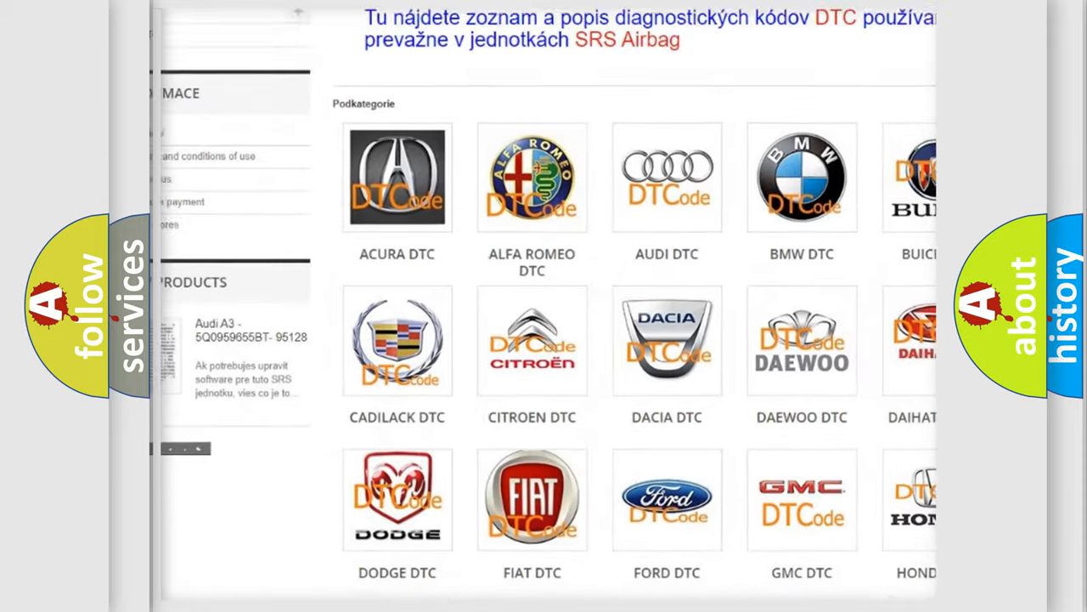
{"action": "scroll", "scroll_direction": "down", "scroll_amount": 3}
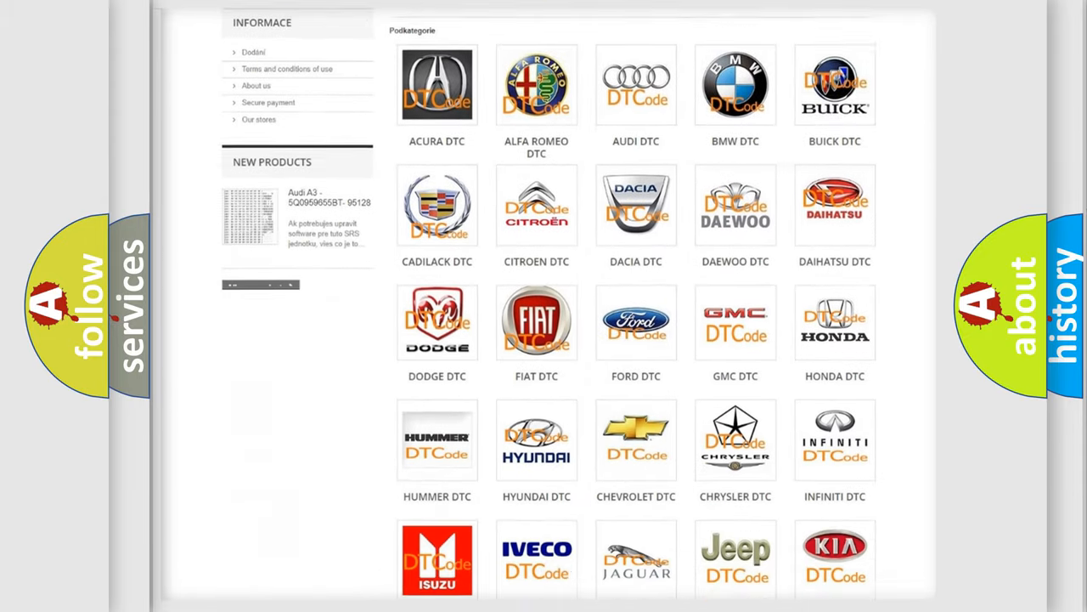
{"action": "scroll", "scroll_direction": "down", "scroll_amount": 3}
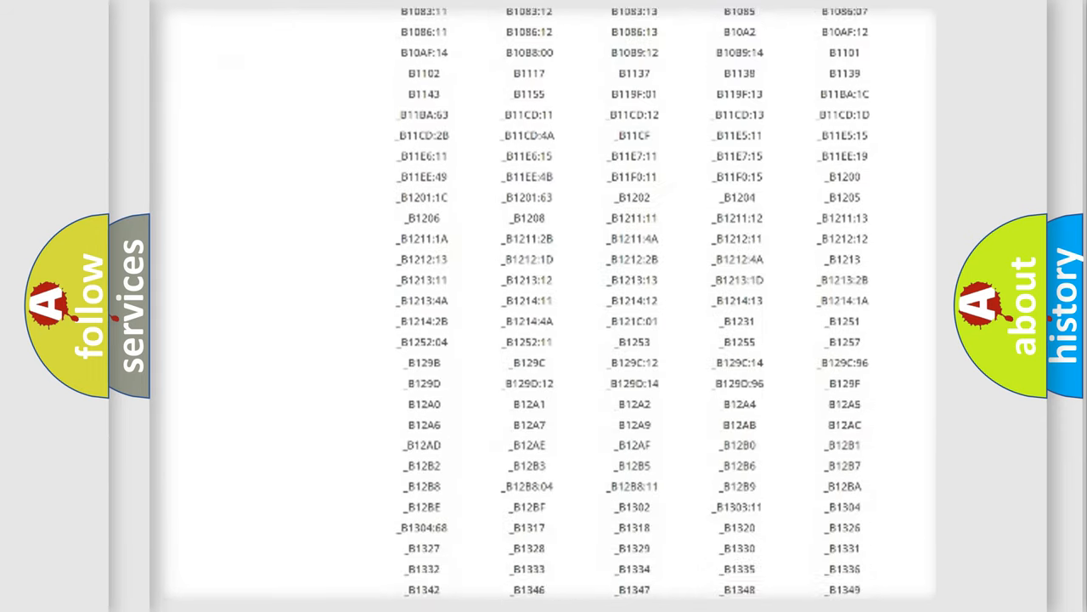
{"action": "scroll", "scroll_direction": "down", "scroll_amount": 3}
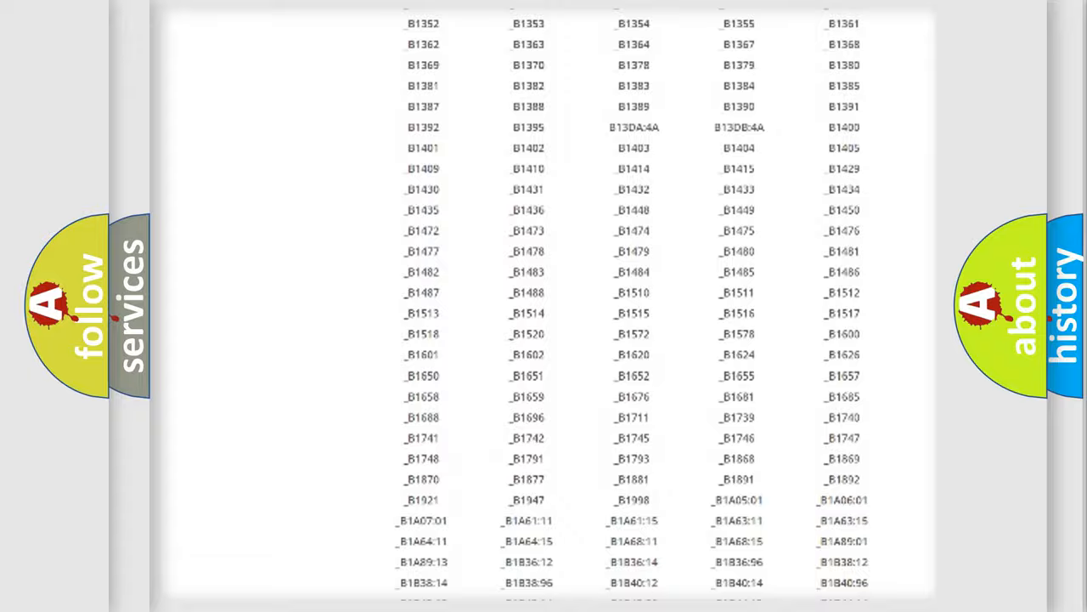